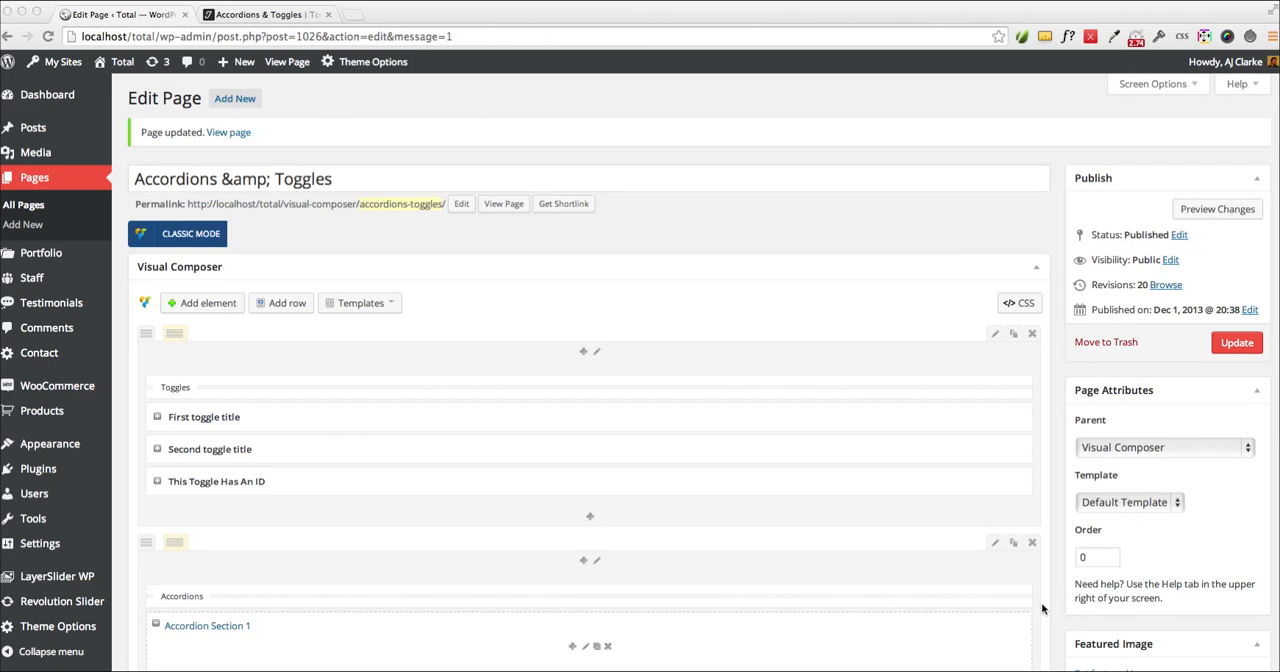
mouse_move(451, 503)
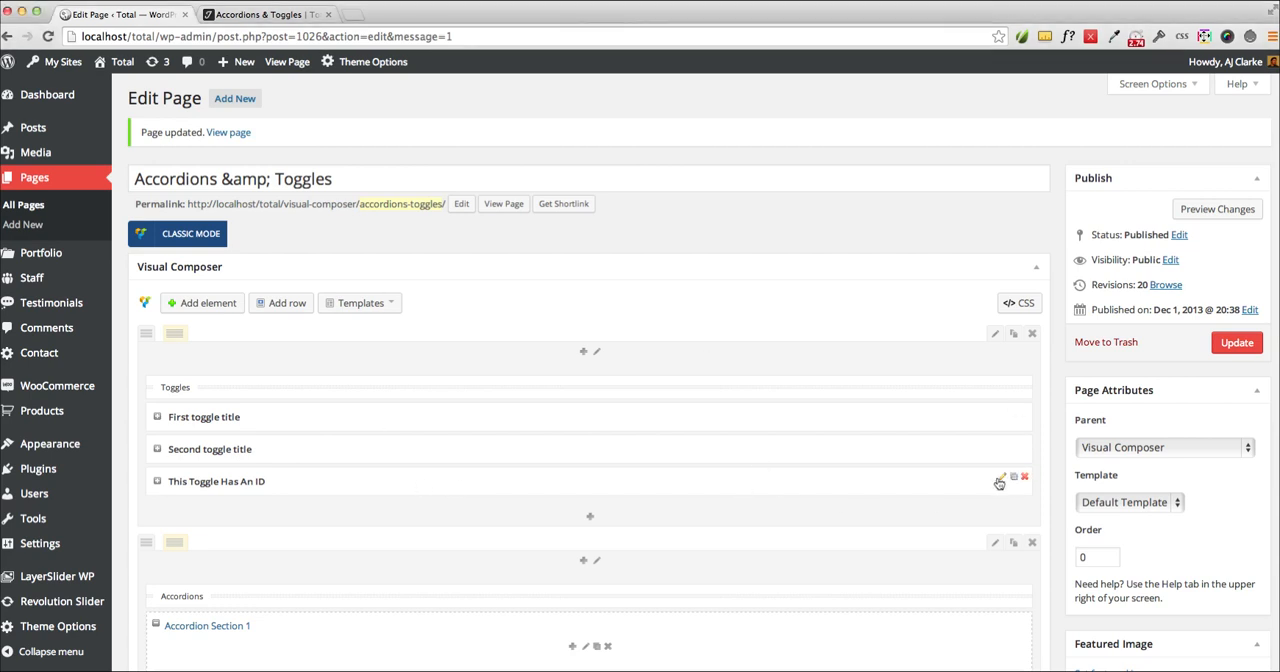
Give the 'This Toggle Has An ID' toggle the custom ID 'toggle-id' and save it.
left_click(999, 478)
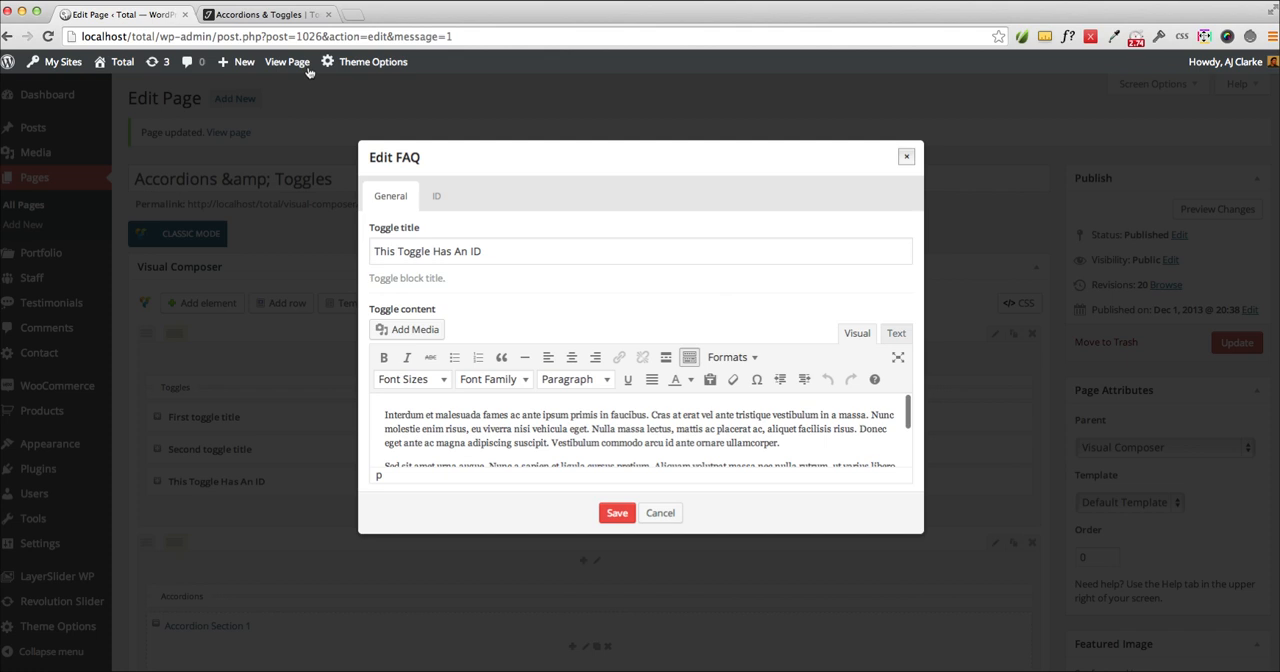
left_click(436, 195)
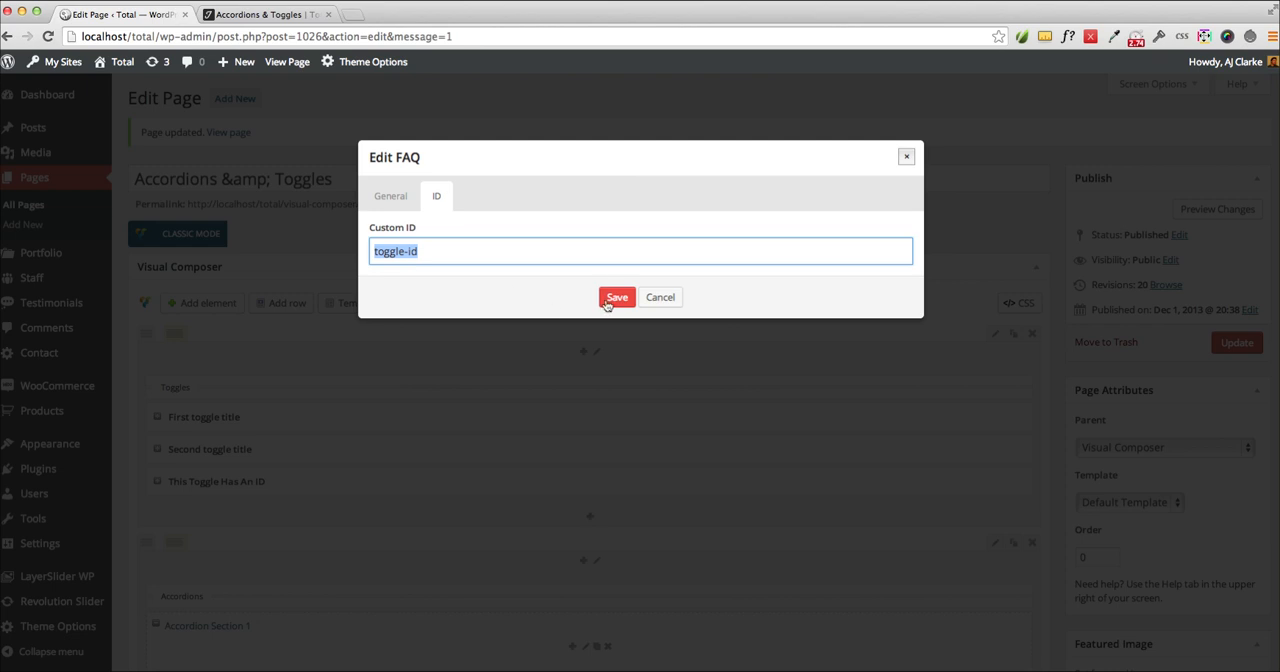
left_click(616, 297)
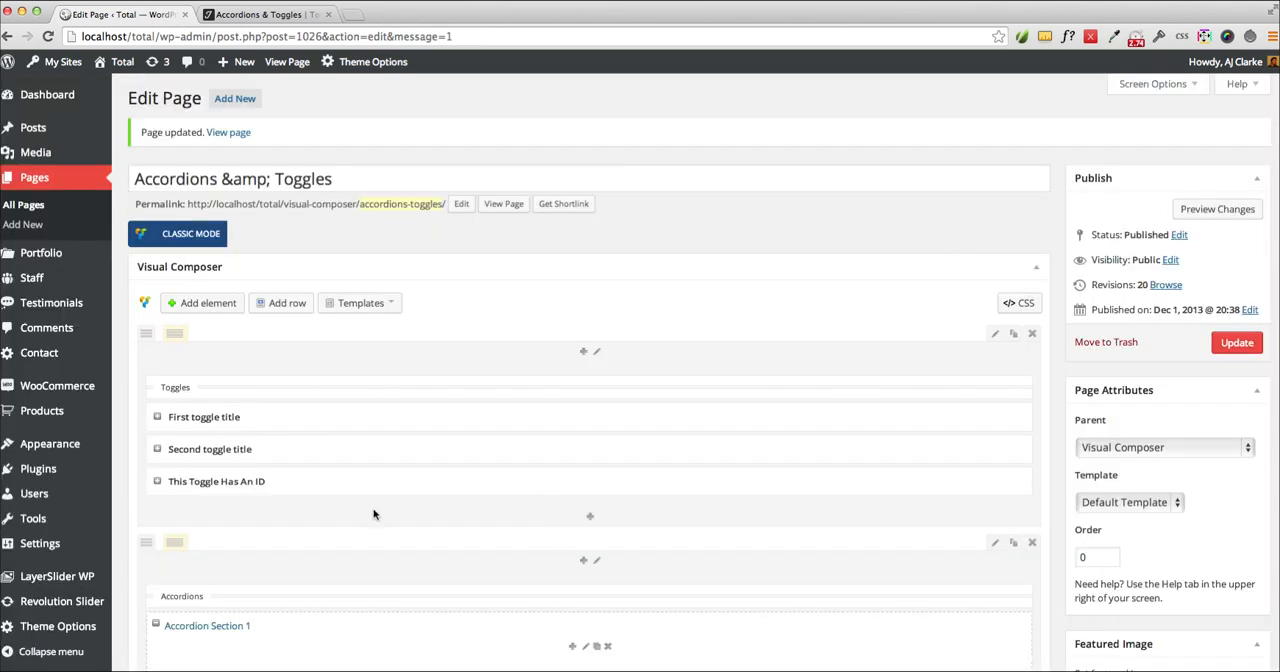
mouse_move(330, 481)
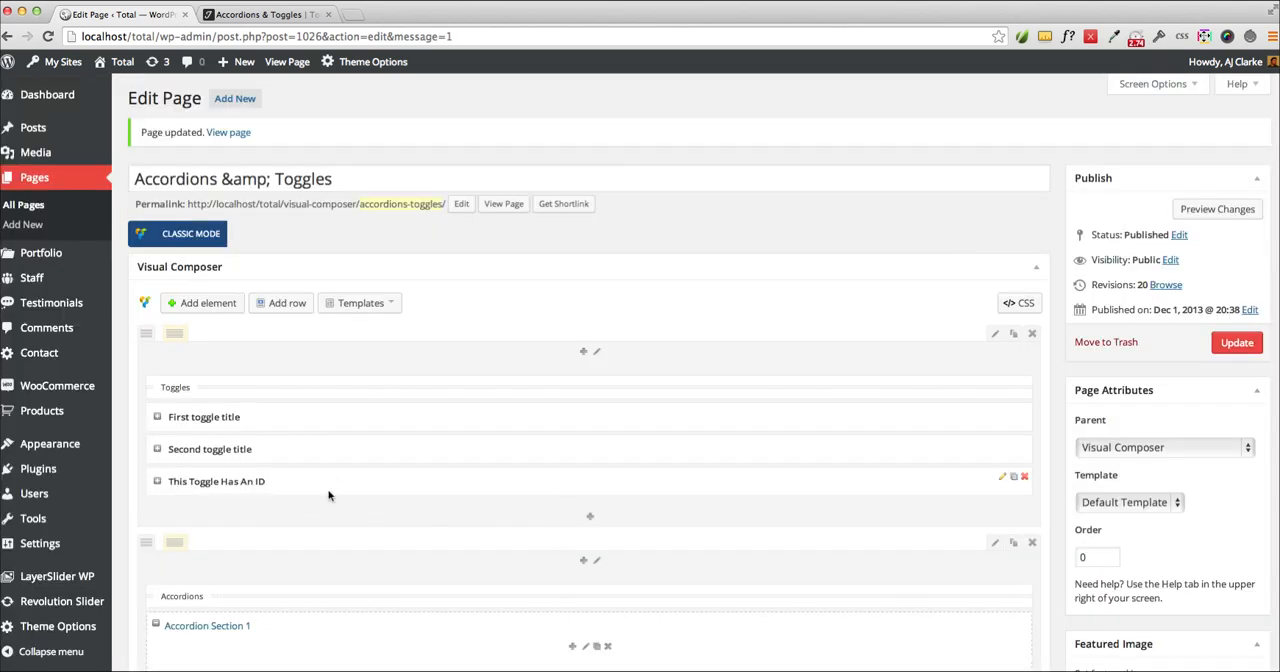
mouse_move(1178, 335)
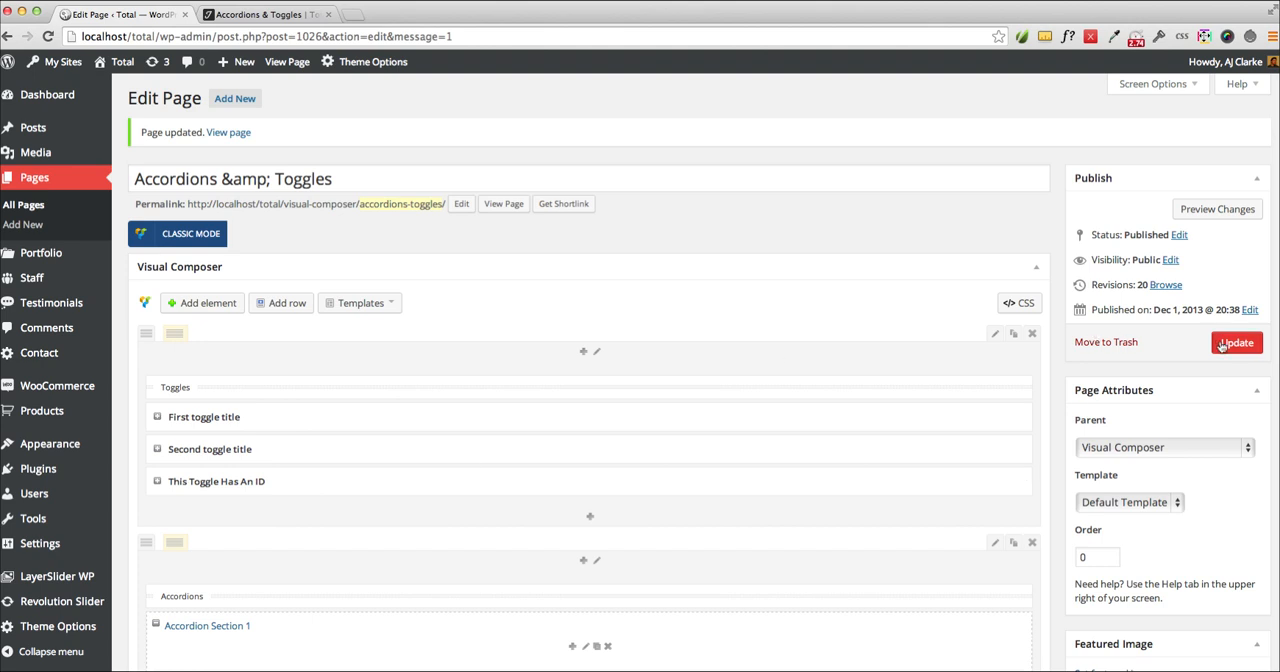
Update the Accordions & Toggles page to save the toggle's custom ID.
left_click(1236, 342)
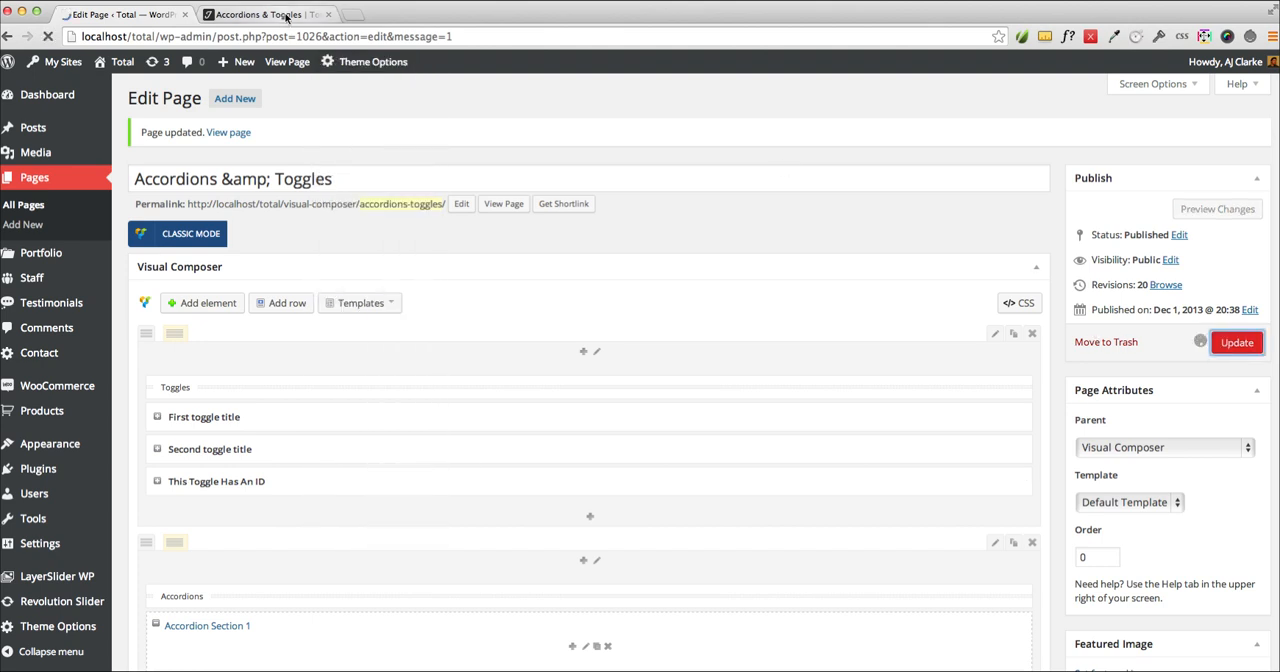
On the live page, test the third toggle, then complete the URL as #localscroll-toggle-id.
left_click(1237, 342)
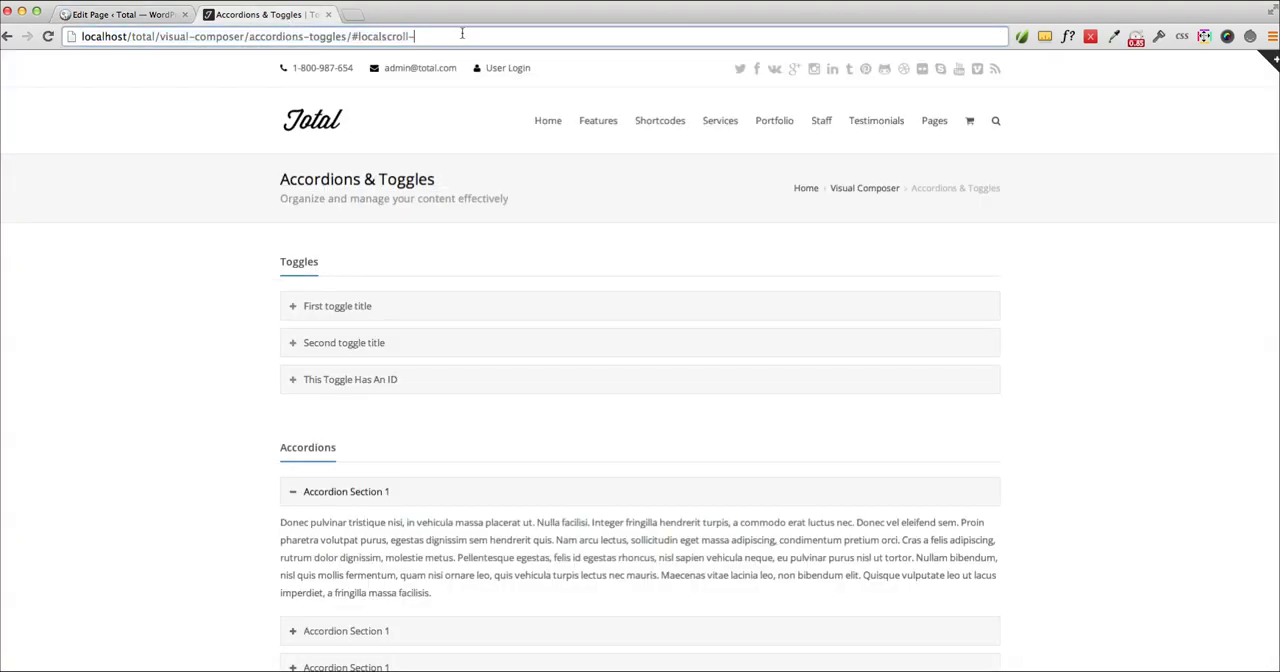
left_click(350, 379)
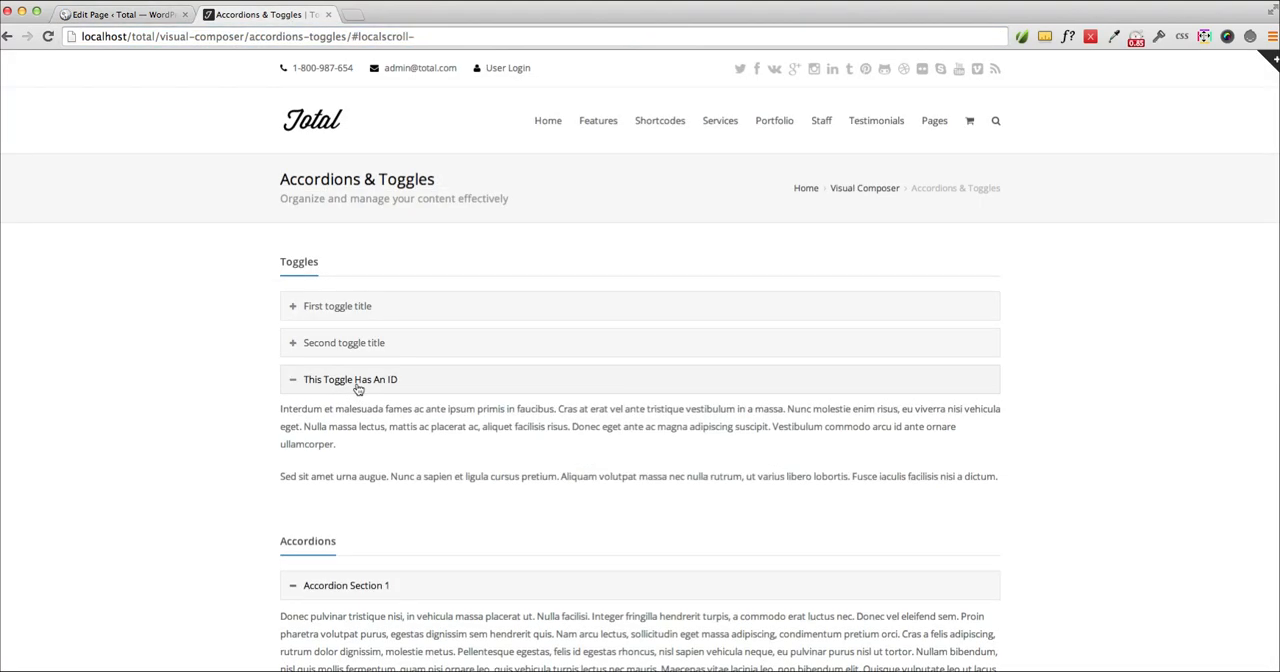
left_click(350, 379)
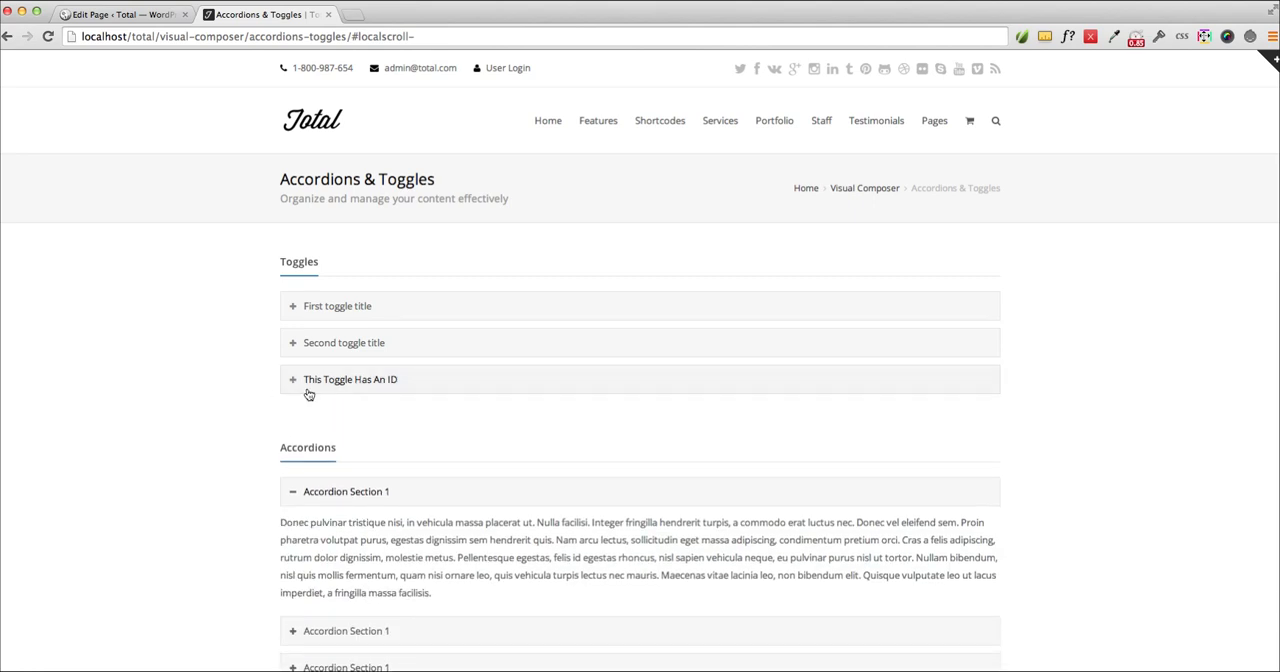
mouse_move(593, 393)
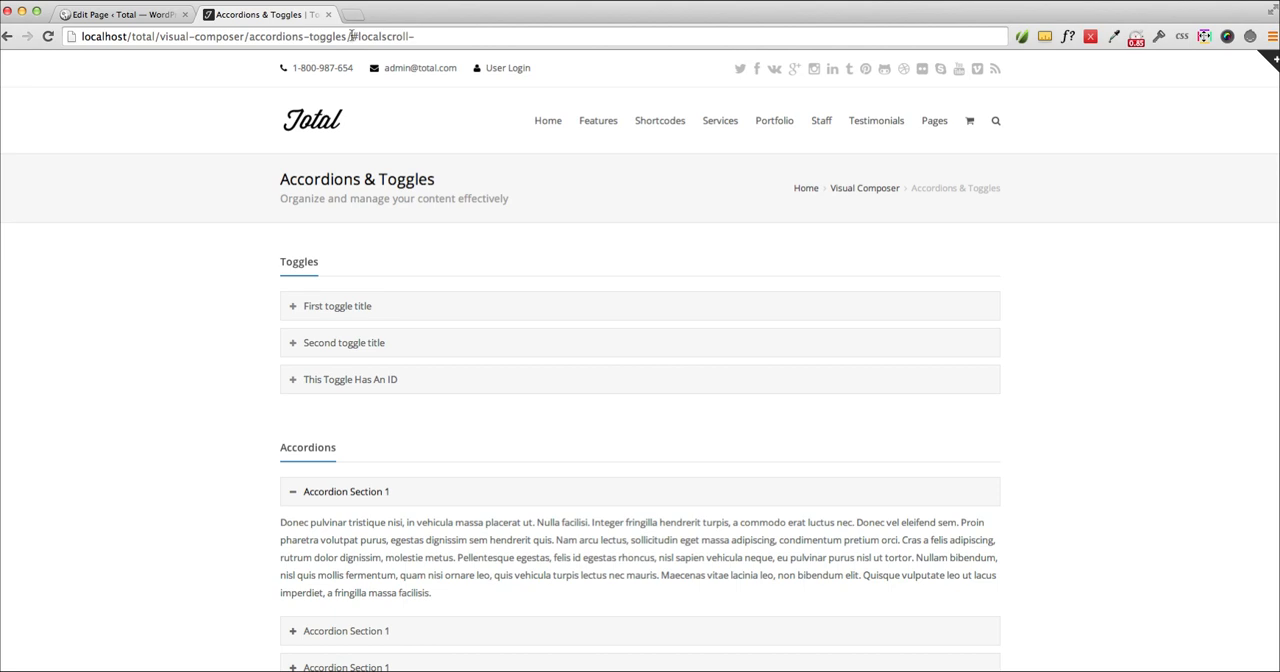
left_click(429, 36)
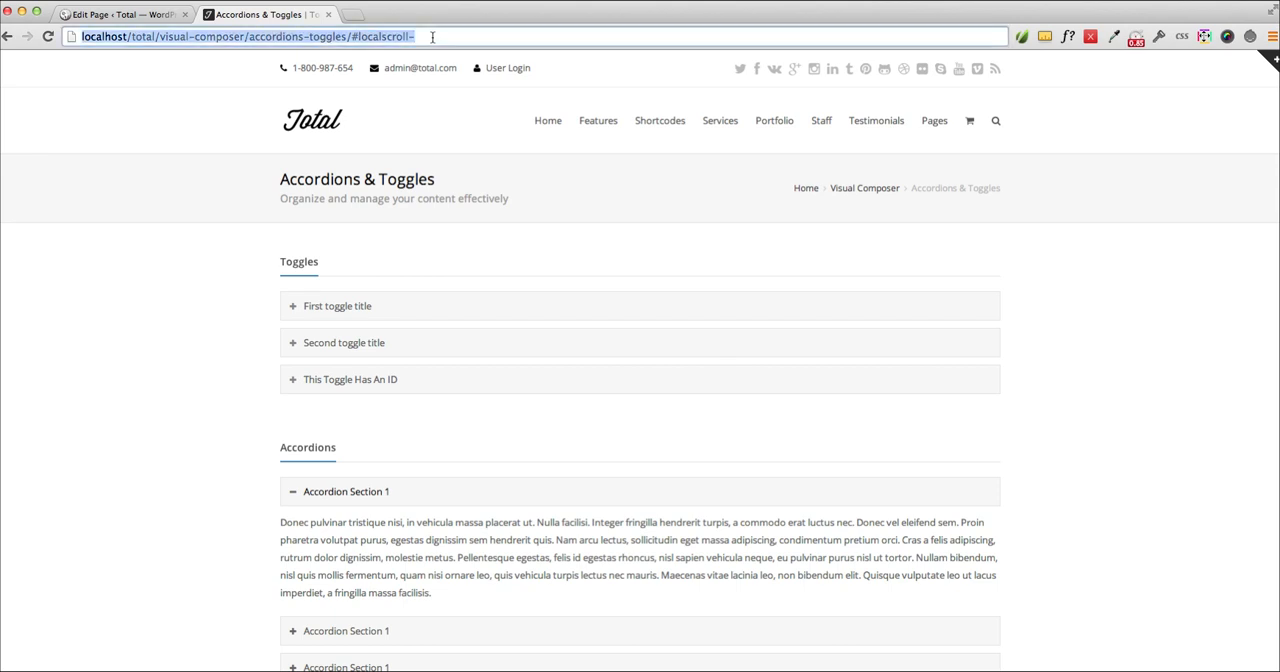
type("toggle-id")
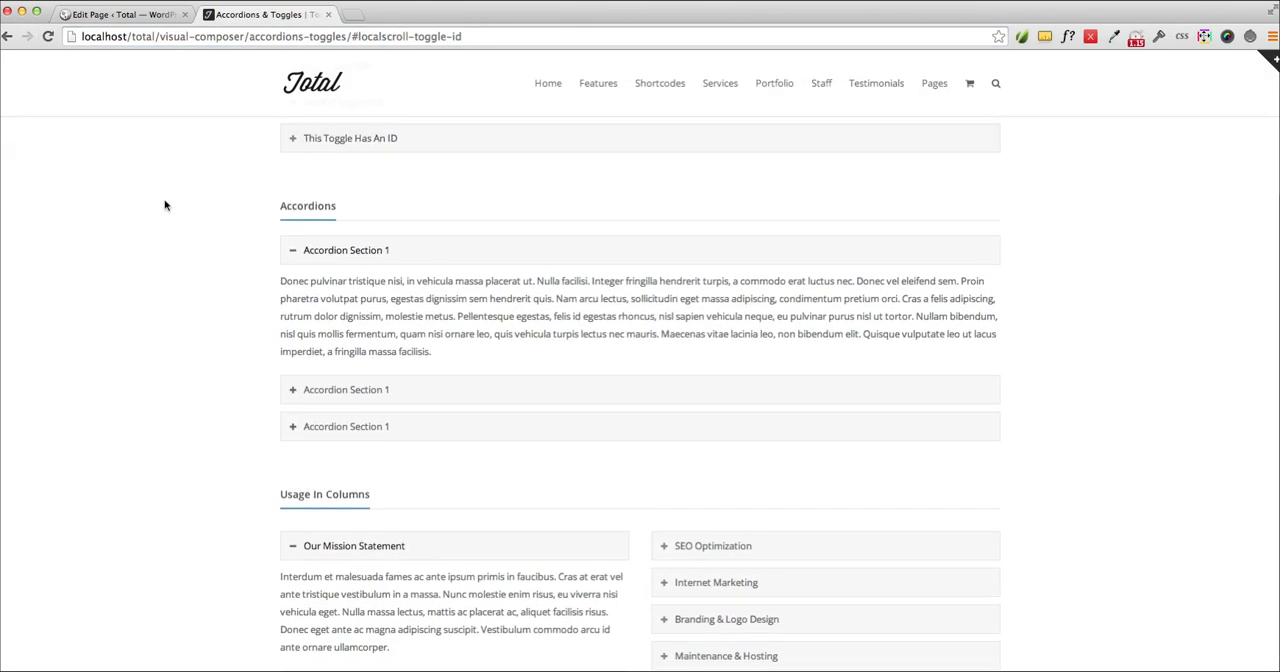
mouse_move(158, 206)
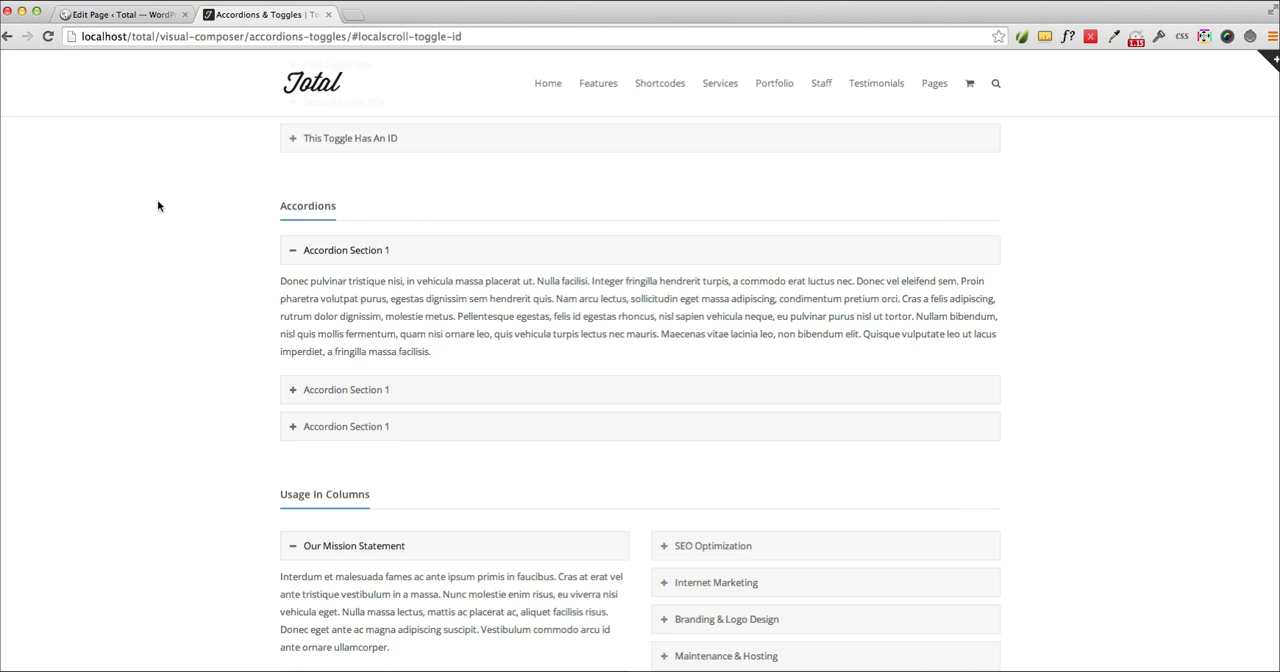
mouse_move(209, 80)
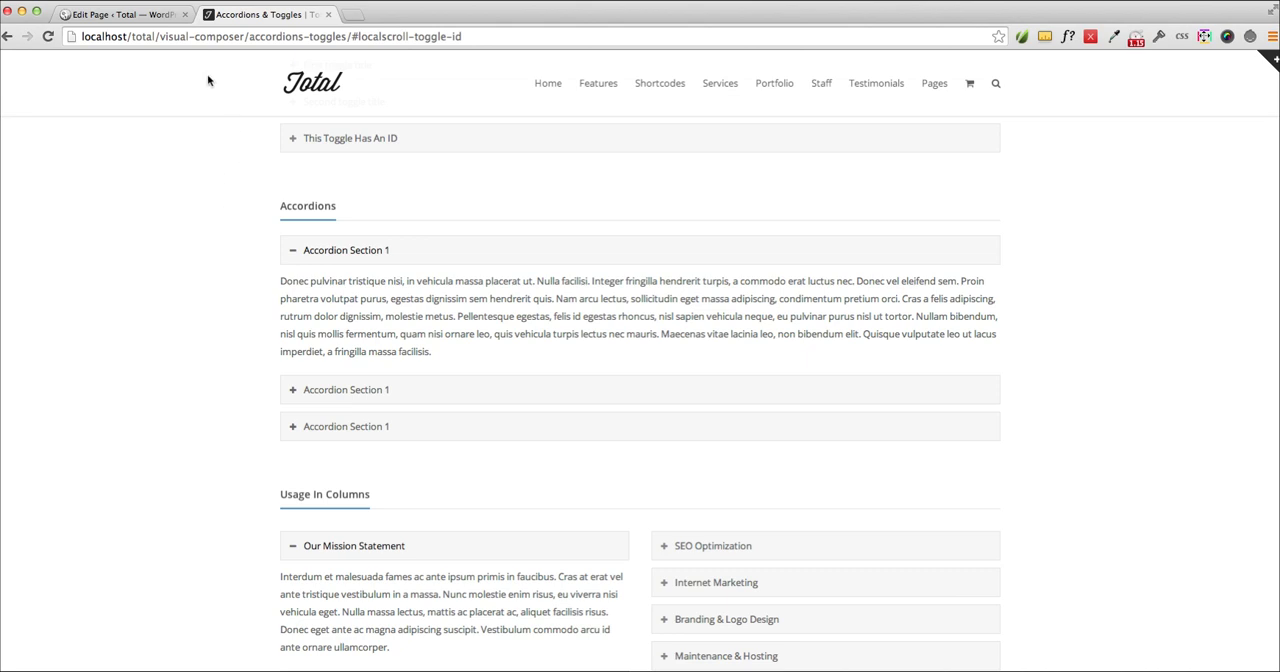
mouse_move(252, 257)
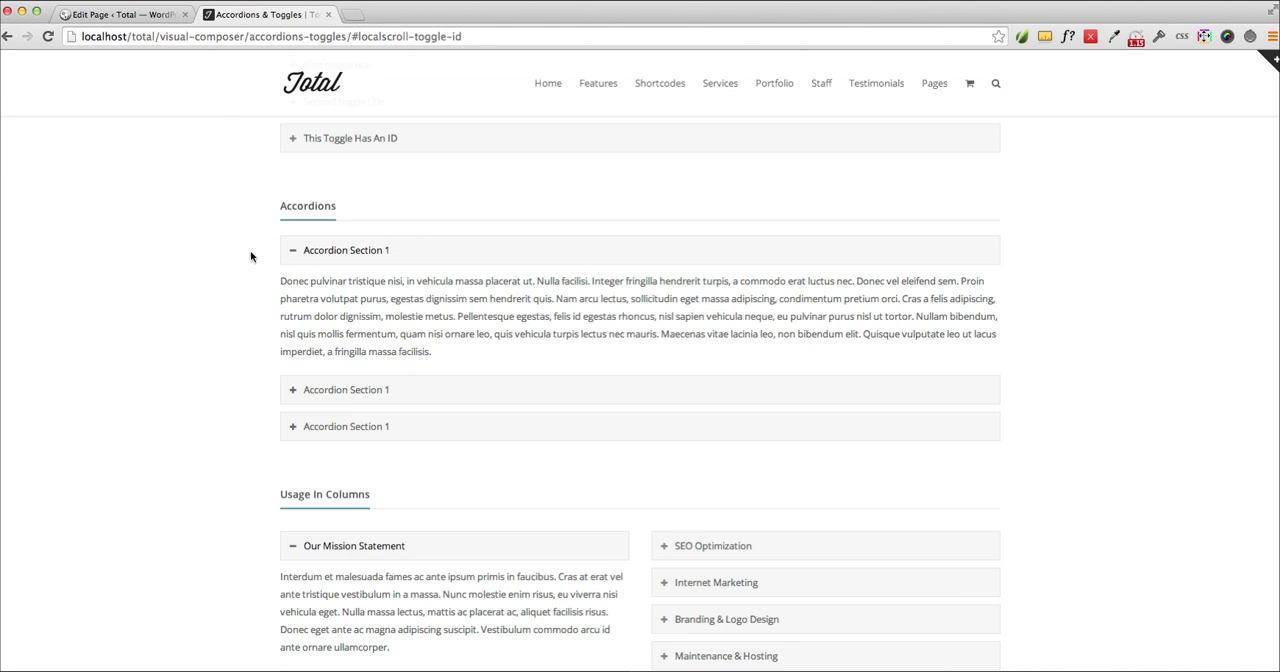
mouse_move(251, 188)
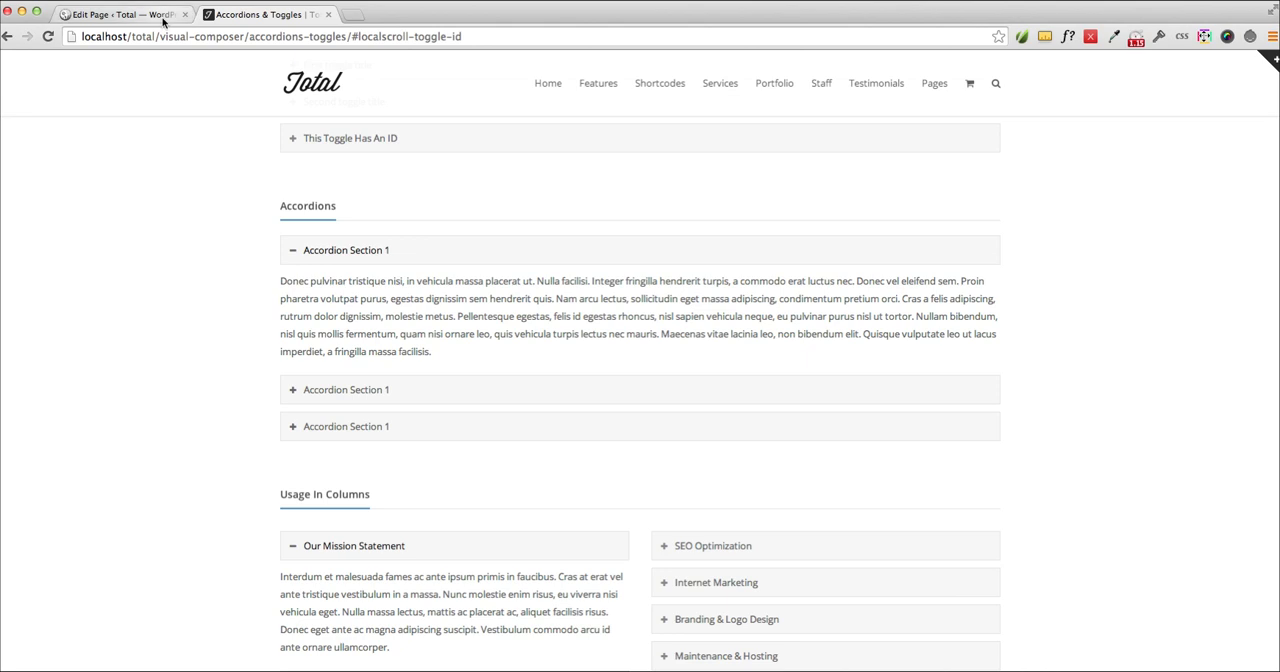
left_click(120, 14)
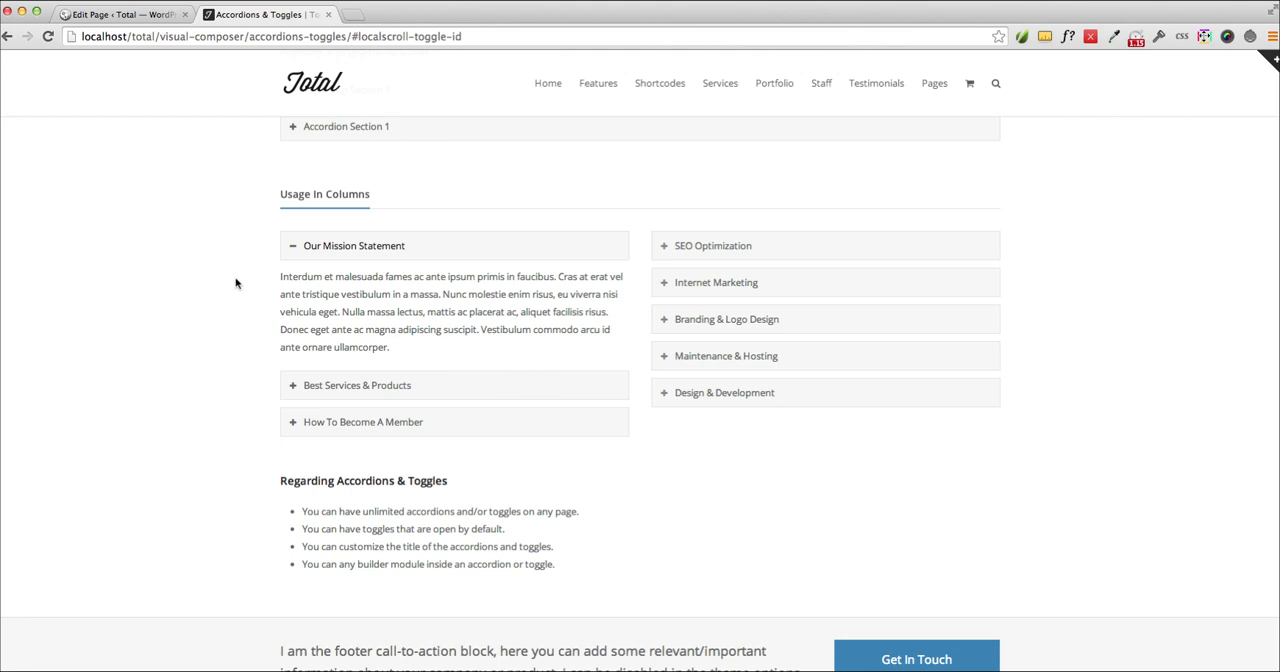
scroll("up", 3)
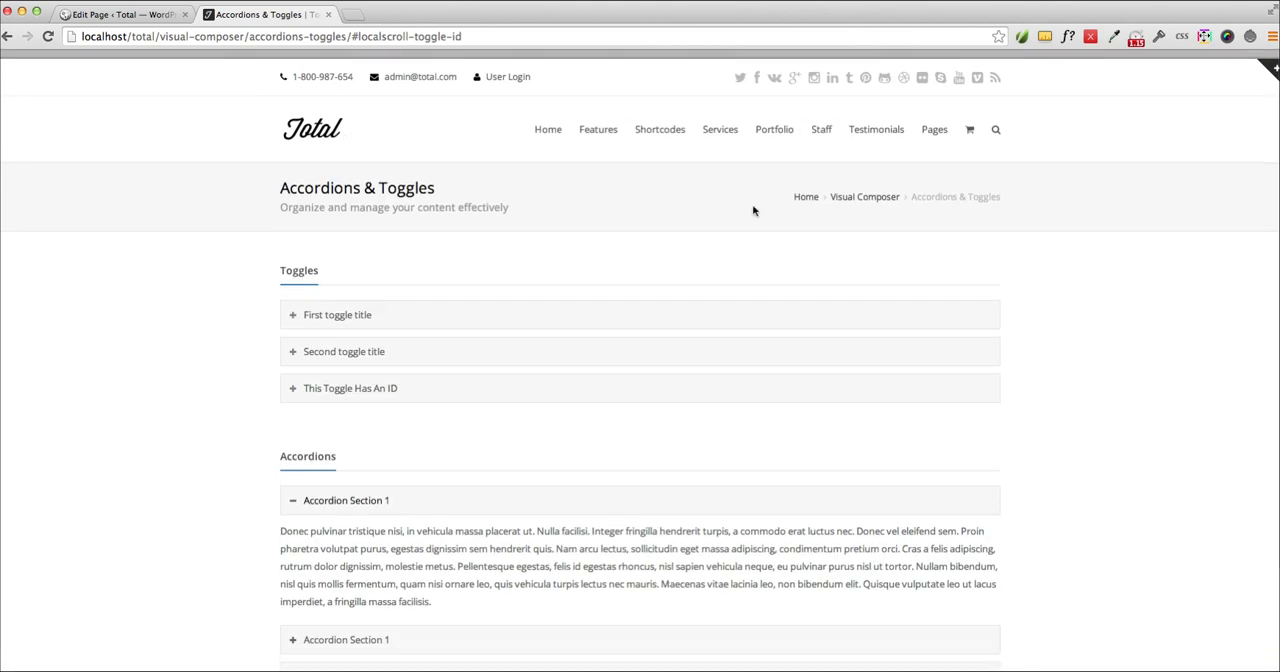